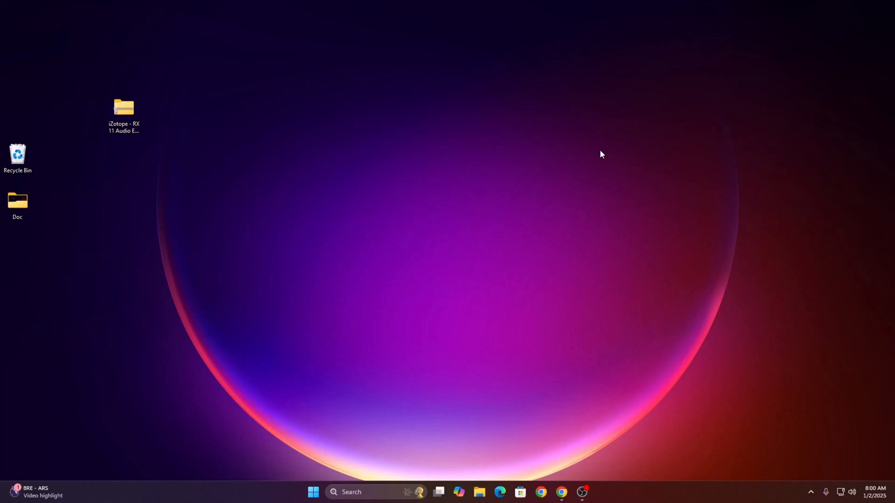
Bring up the pluginsforest.com RX 11 Audio Editor Advanced product page in Chrome.
{"action": "left_click", "coordinate": [123, 109]}
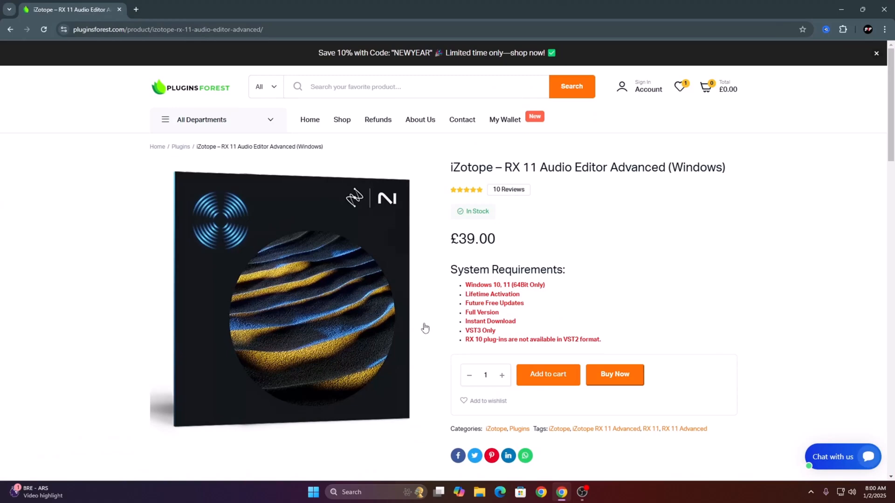
Start the store's 'Chat with us' support chat, then minimize Chrome back to the desktop.
{"action": "double_click", "coordinate": [492, 294]}
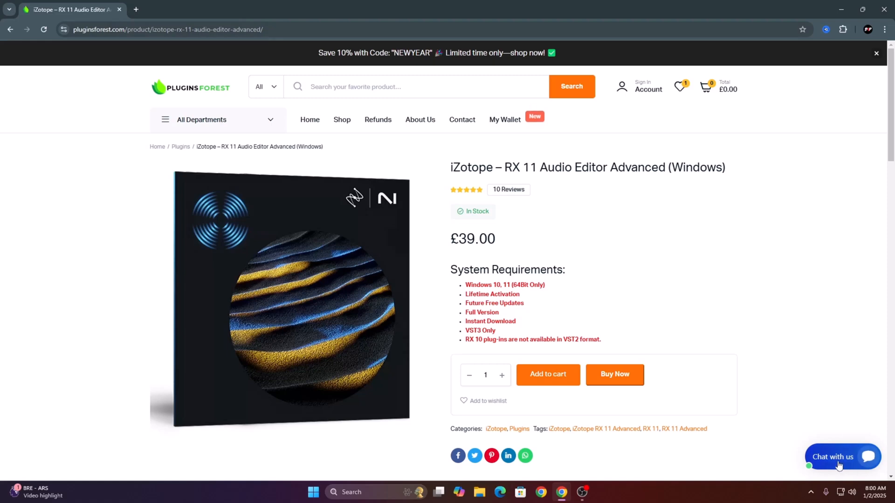
{"action": "left_click", "coordinate": [842, 457]}
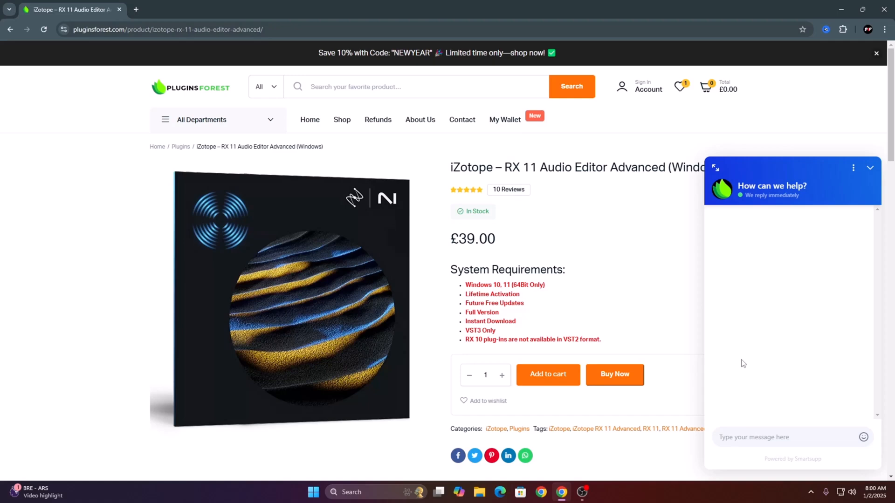
{"action": "left_click", "coordinate": [870, 167]}
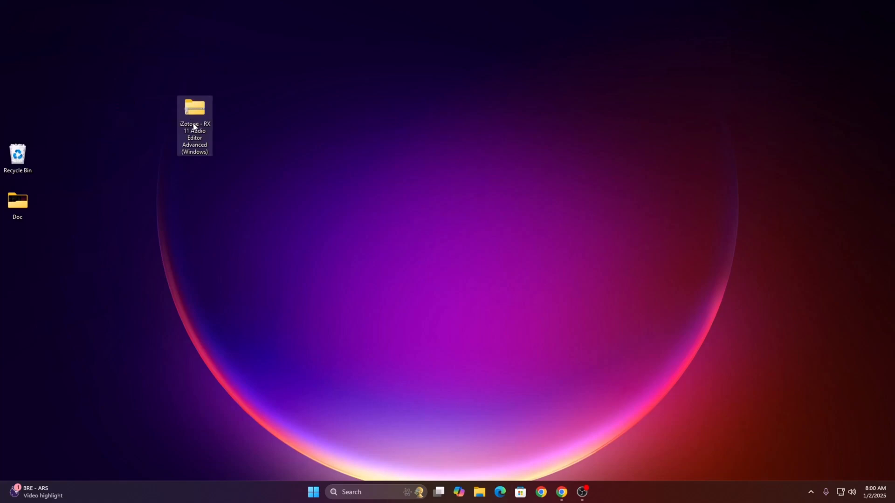
Extract the downloaded RX 11 archive into a folder with 7-Zip.
{"action": "right_click", "coordinate": [194, 108]}
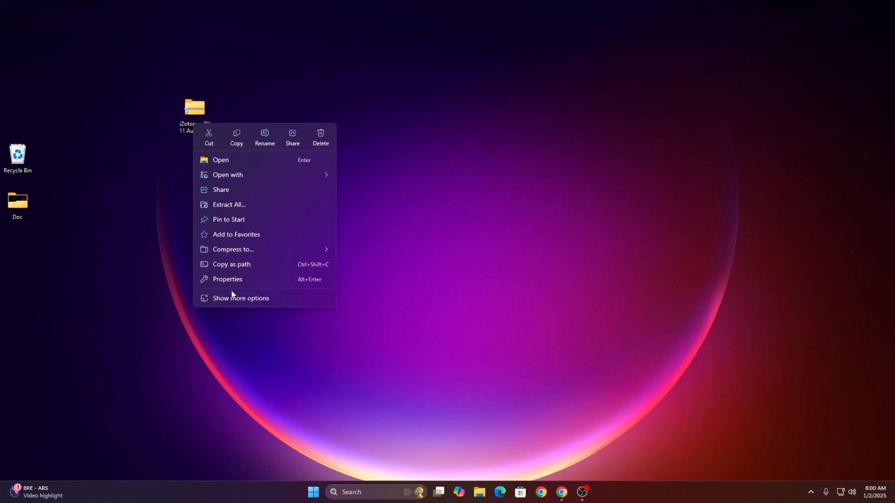
{"action": "left_click", "coordinate": [241, 298]}
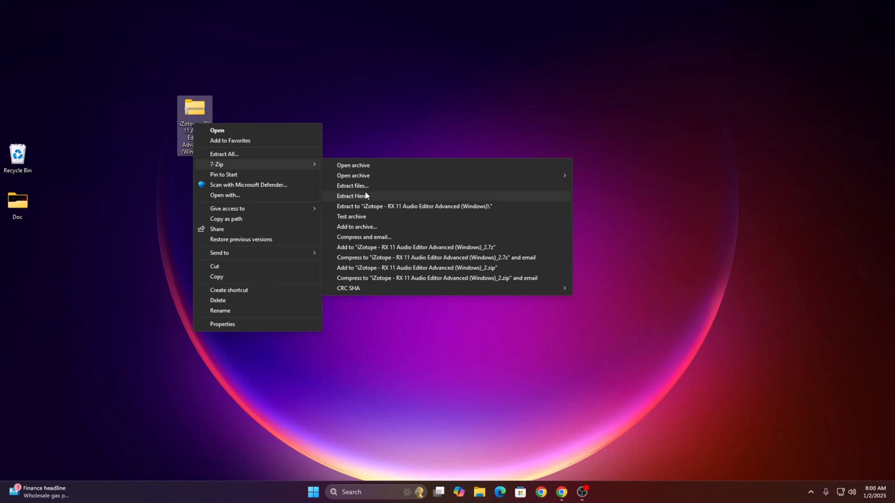
{"action": "left_click", "coordinate": [353, 196]}
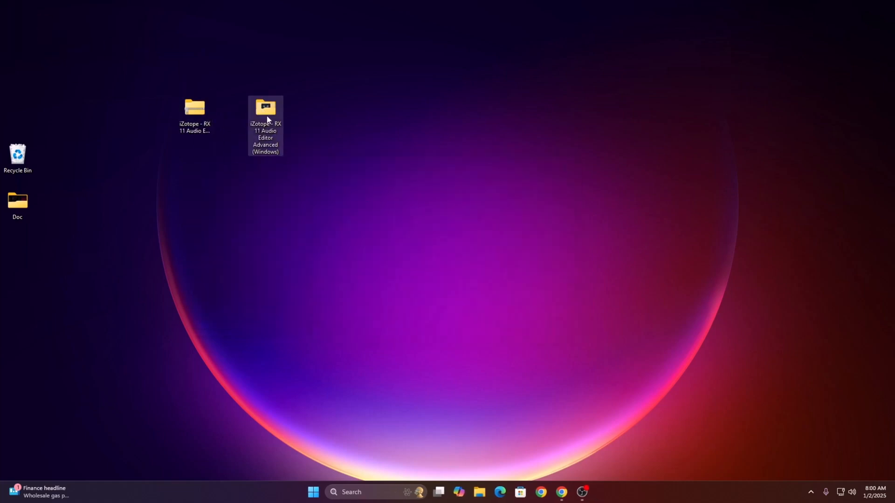
Launch the RX 11 installer from the extracted folder.
{"action": "double_click", "coordinate": [264, 108]}
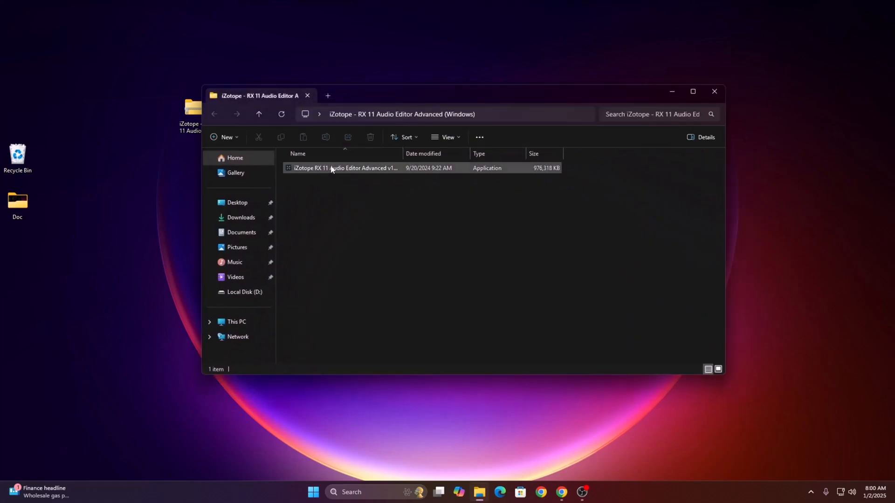
{"action": "left_click", "coordinate": [344, 167]}
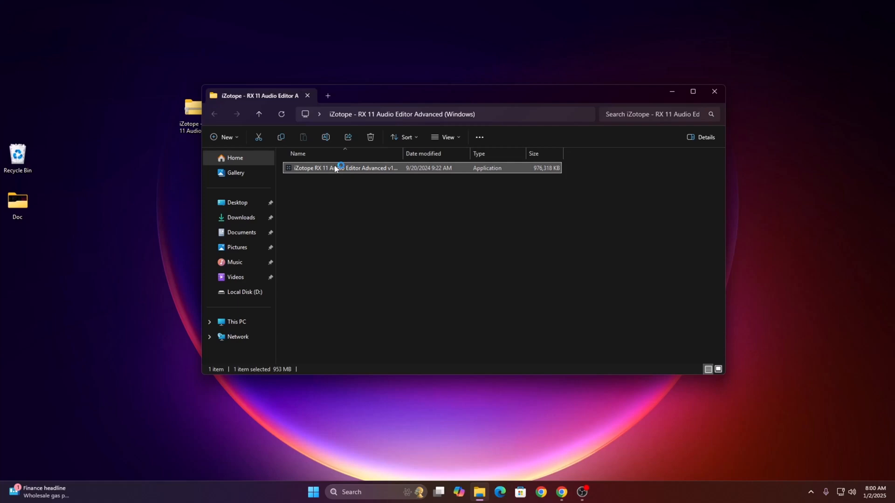
{"action": "double_click", "coordinate": [344, 168]}
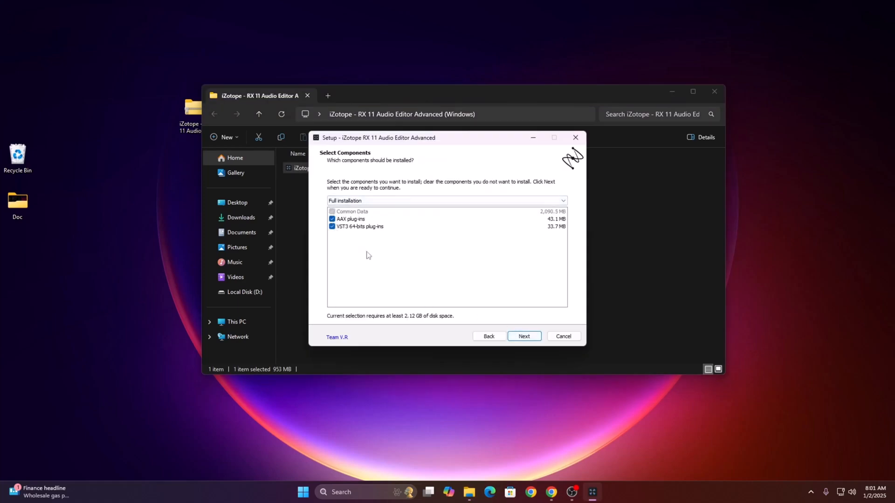
Install RX 11 with all components and desktop icon, with 'Launch iZotope RX 11 Audio Editor' unchecked.
{"action": "left_click", "coordinate": [523, 336]}
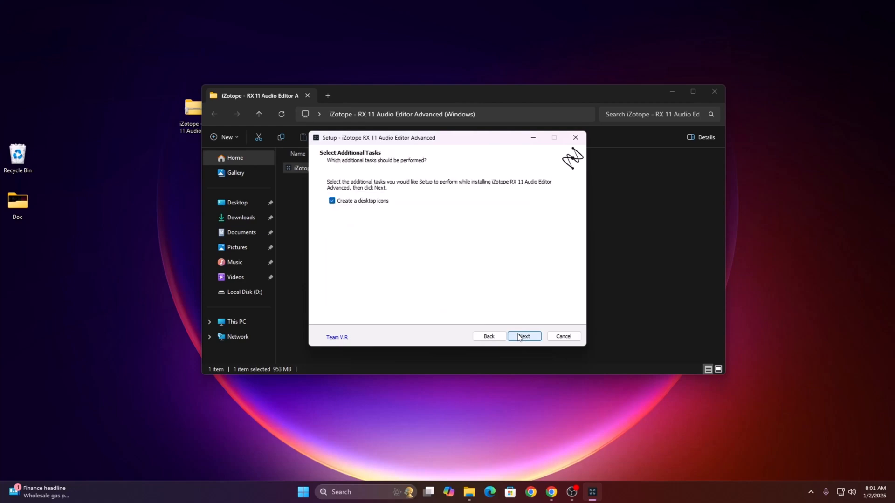
{"action": "left_click", "coordinate": [523, 336]}
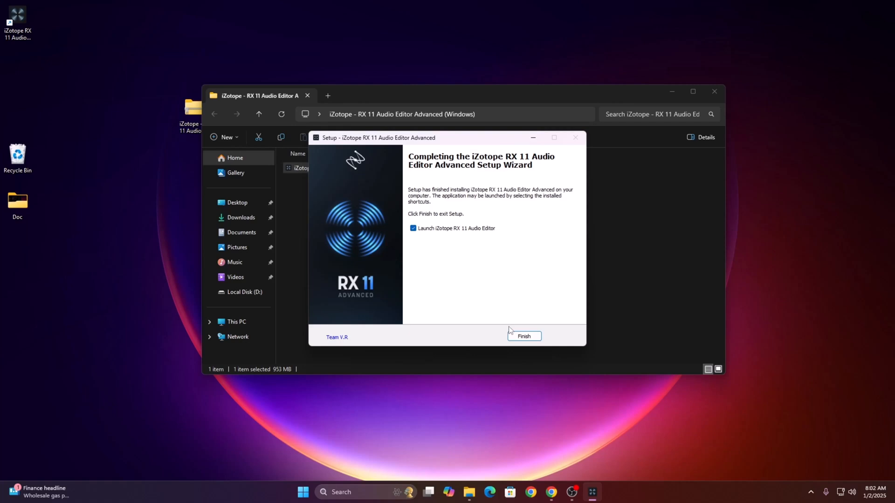
{"action": "left_click", "coordinate": [413, 228]}
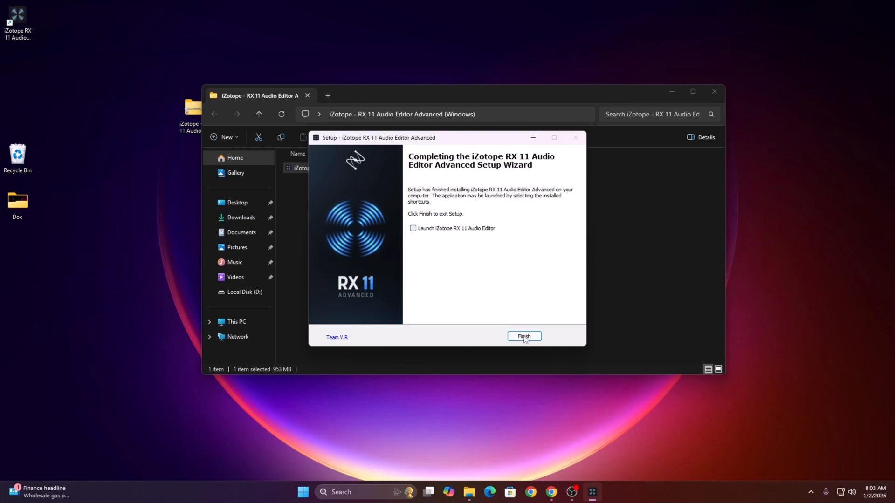
{"action": "left_click", "coordinate": [523, 337]}
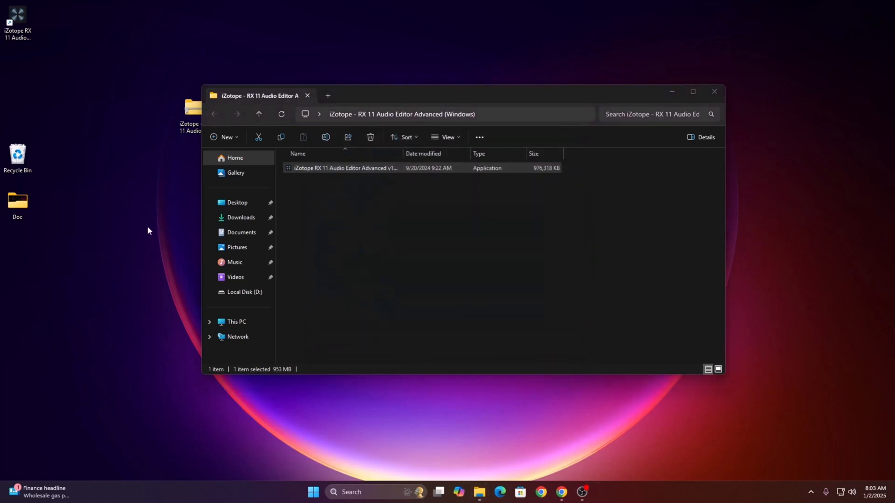
{"action": "mouse_move", "coordinate": [714, 91]}
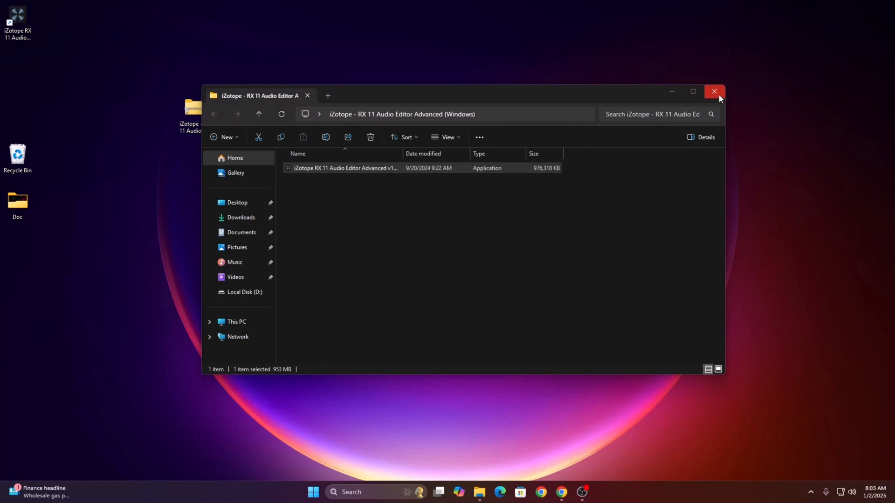
Close the extracted folder window and launch Ableton Live 12 Suite from Recent.
{"action": "left_click", "coordinate": [714, 92]}
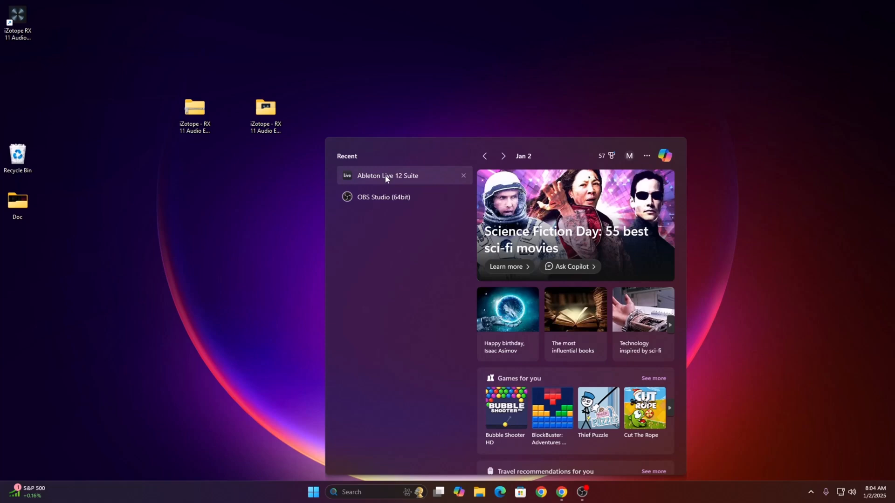
{"action": "left_click", "coordinate": [387, 175]}
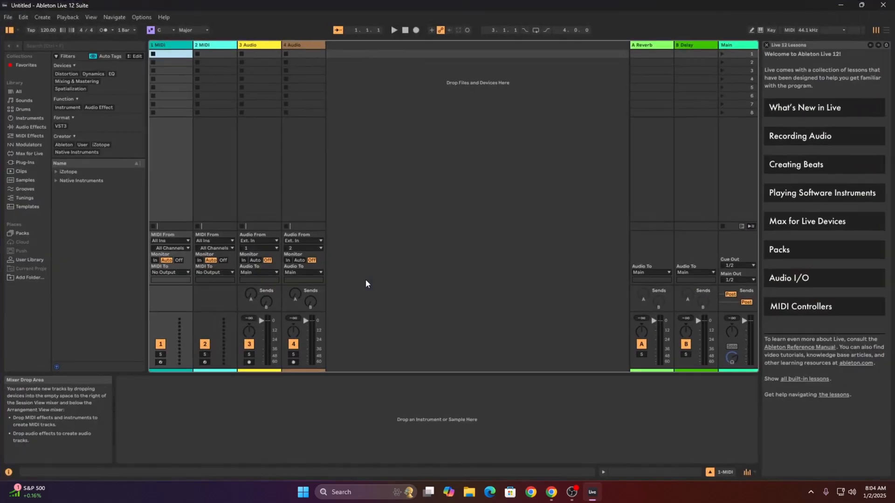
Expand the iZotope plug-in folder and load RX 11 Breath Control, Connect and De-clip onto 1-MIDI.
{"action": "left_click", "coordinate": [25, 164]}
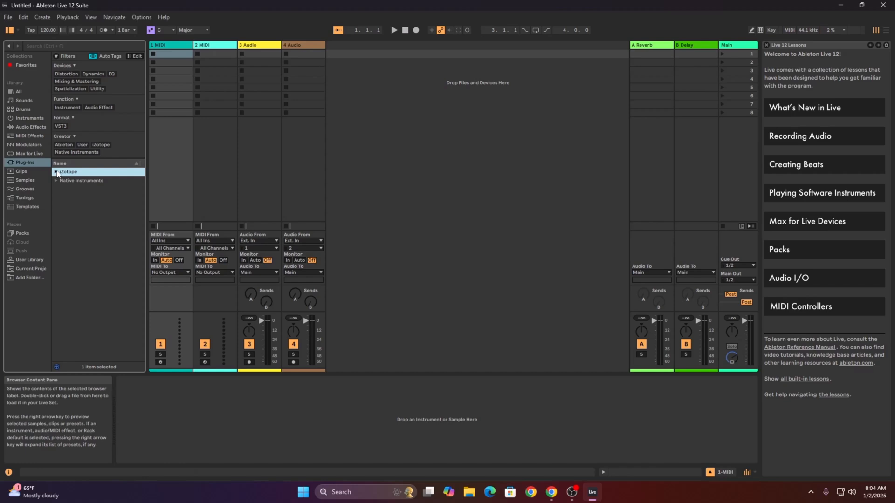
{"action": "left_click", "coordinate": [55, 172]}
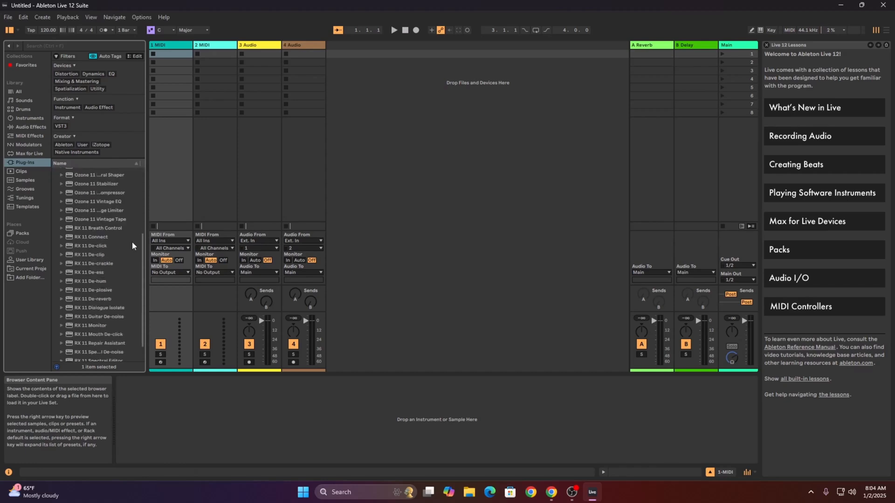
{"action": "left_click", "coordinate": [98, 227]}
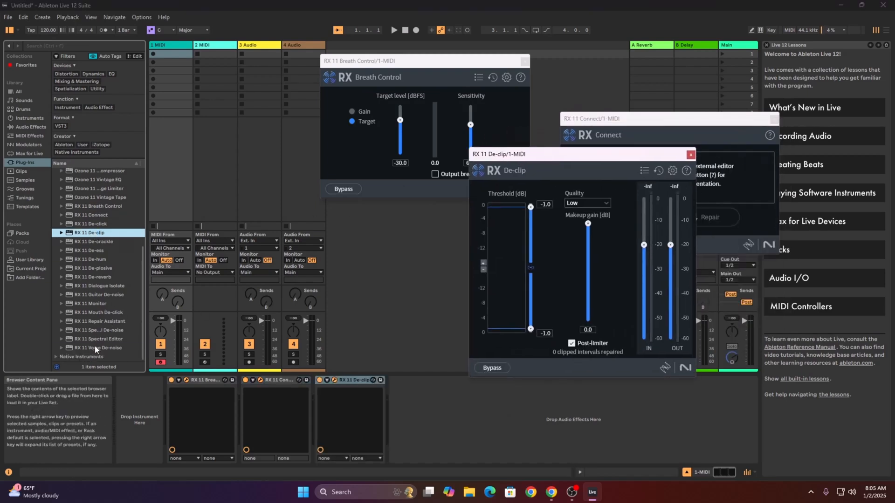
Load RX 11 Voice De-noise as the fourth device on 1-MIDI and close its window.
{"action": "double_click", "coordinate": [96, 348]}
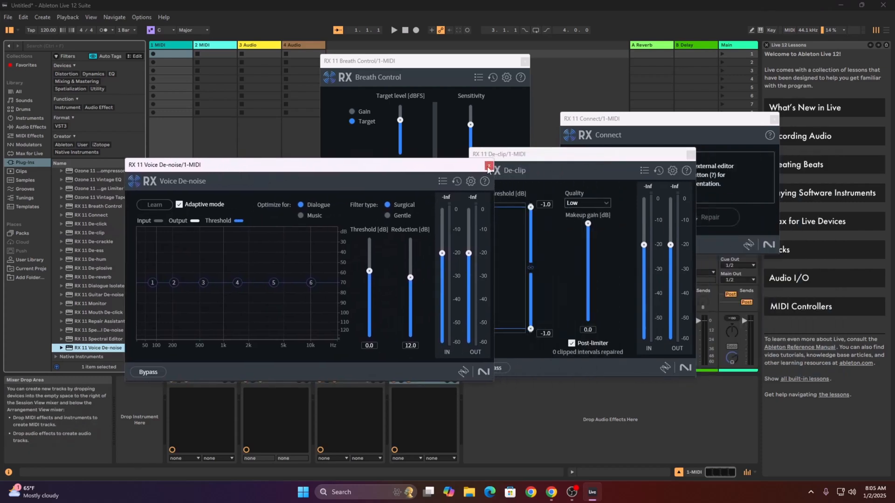
{"action": "left_click", "coordinate": [488, 165]}
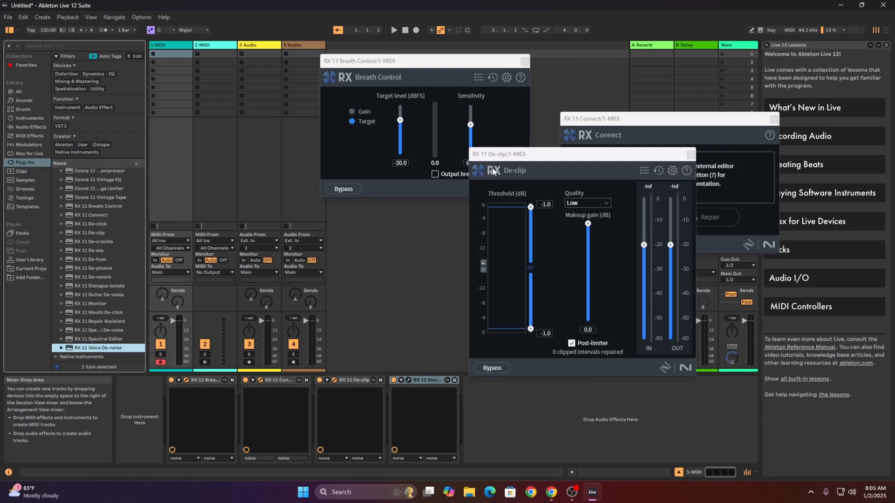